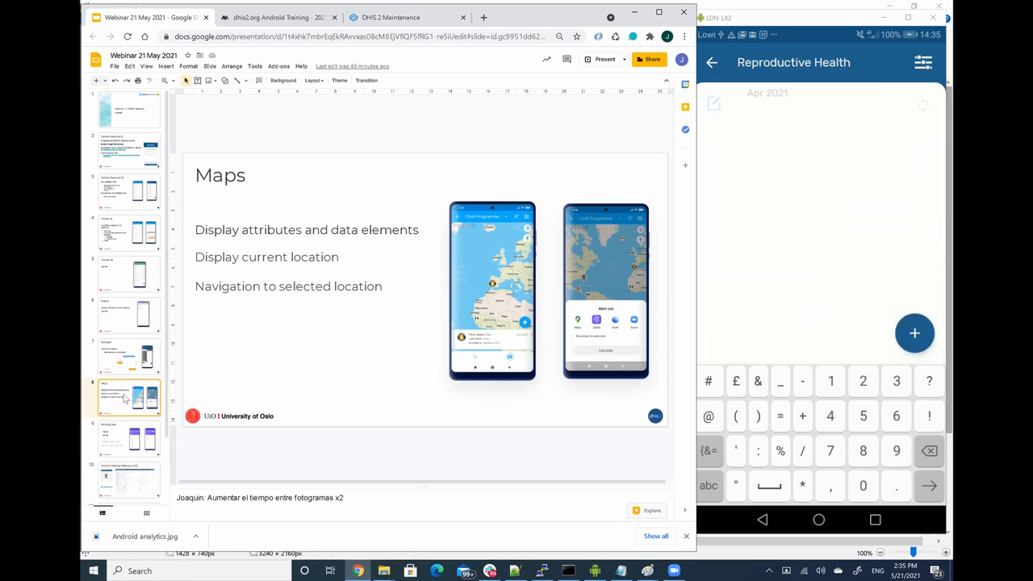
Leave Reproductive Health and return to the Home list of programs.
left_click(711, 62)
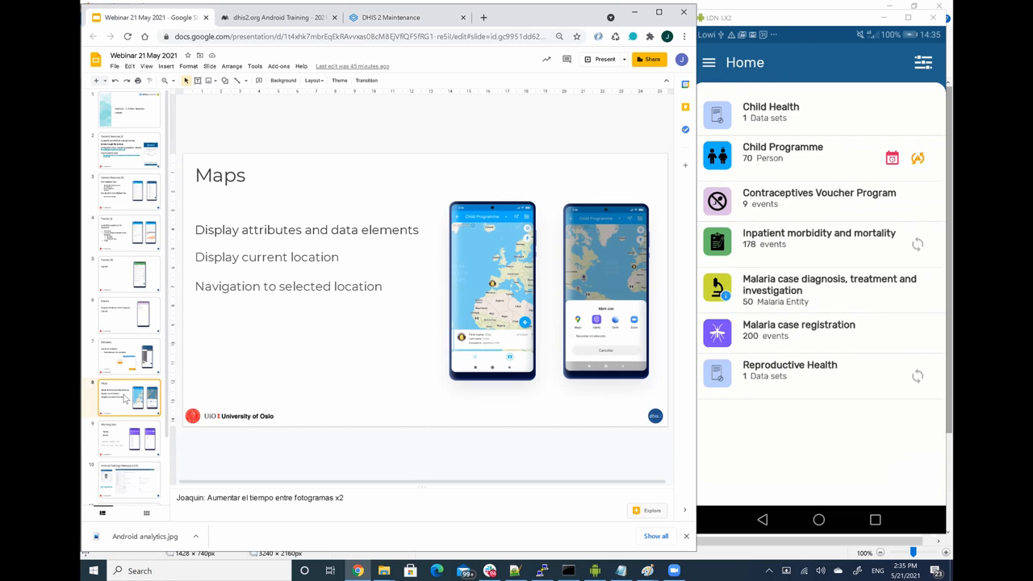
scroll("up", 3)
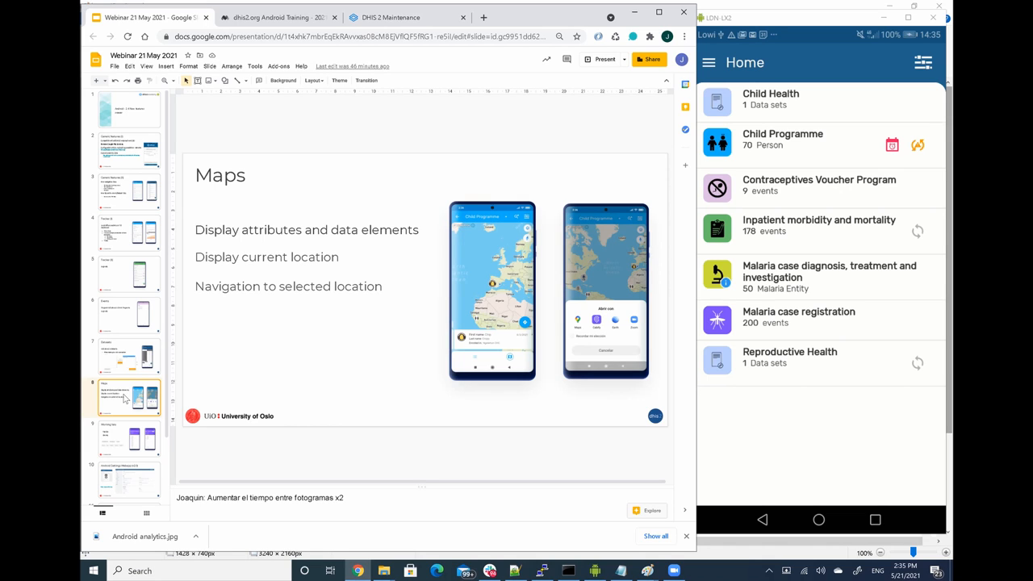
mouse_move(397, 409)
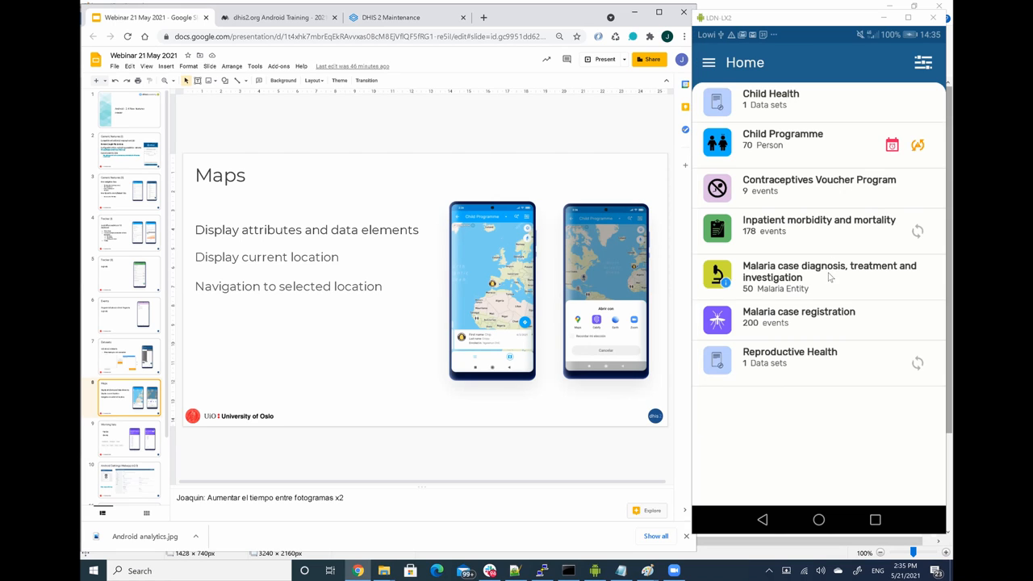
Enter the Malaria case diagnosis program and bring up the enrollee list filters.
left_click(818, 276)
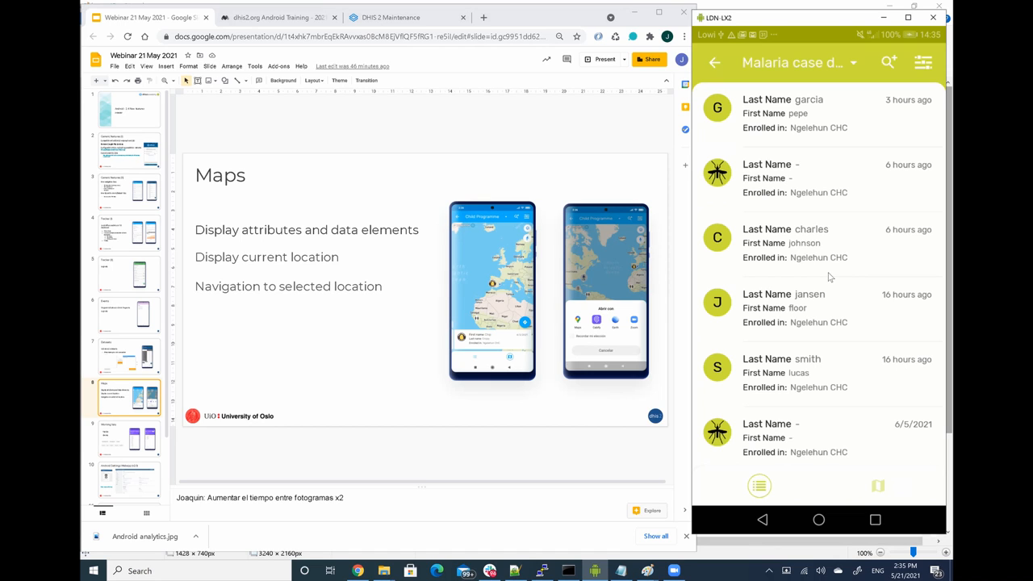
left_click(879, 484)
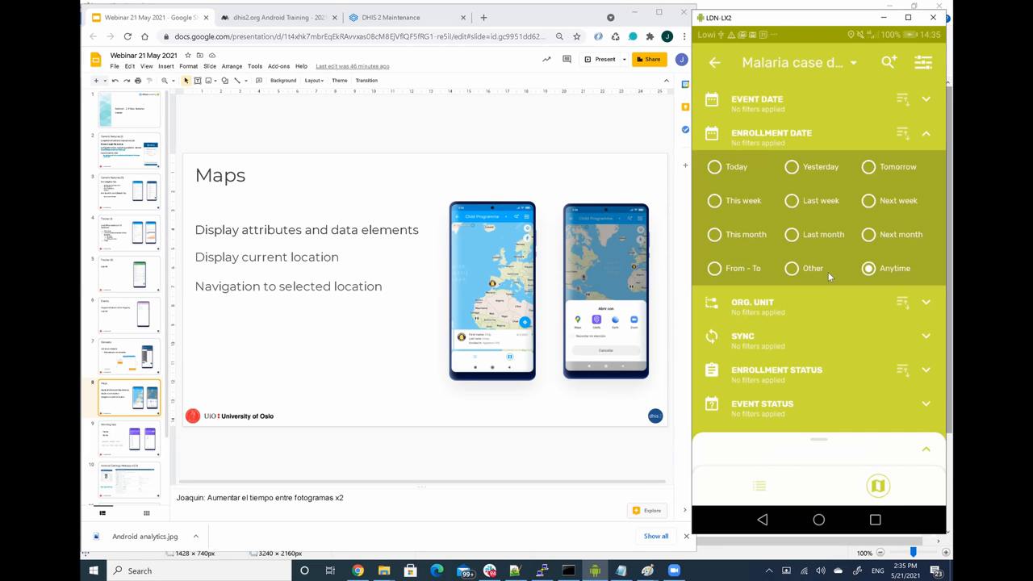
Switch the malaria enrollee list to map view.
left_click(713, 234)
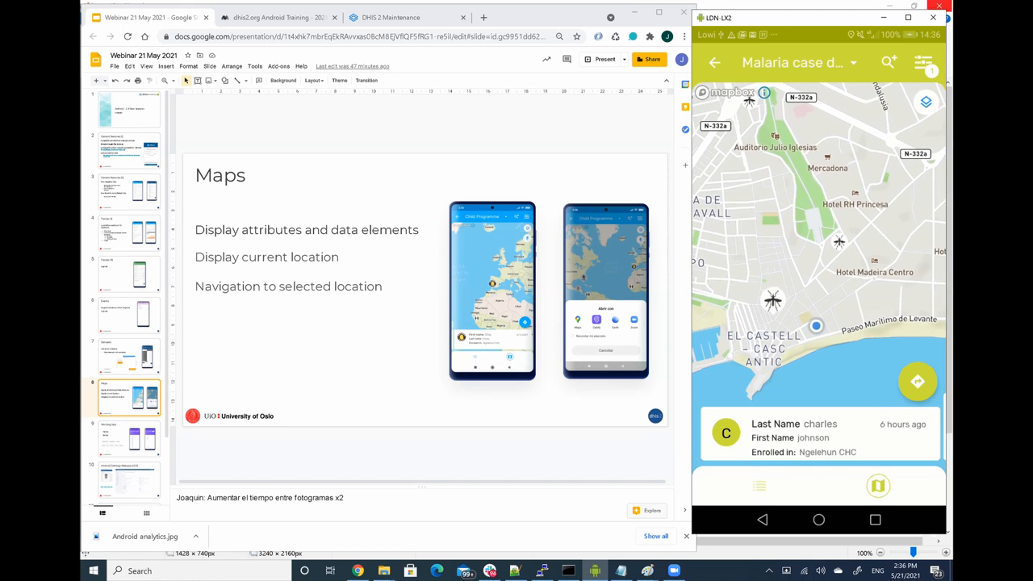
mouse_move(891, 125)
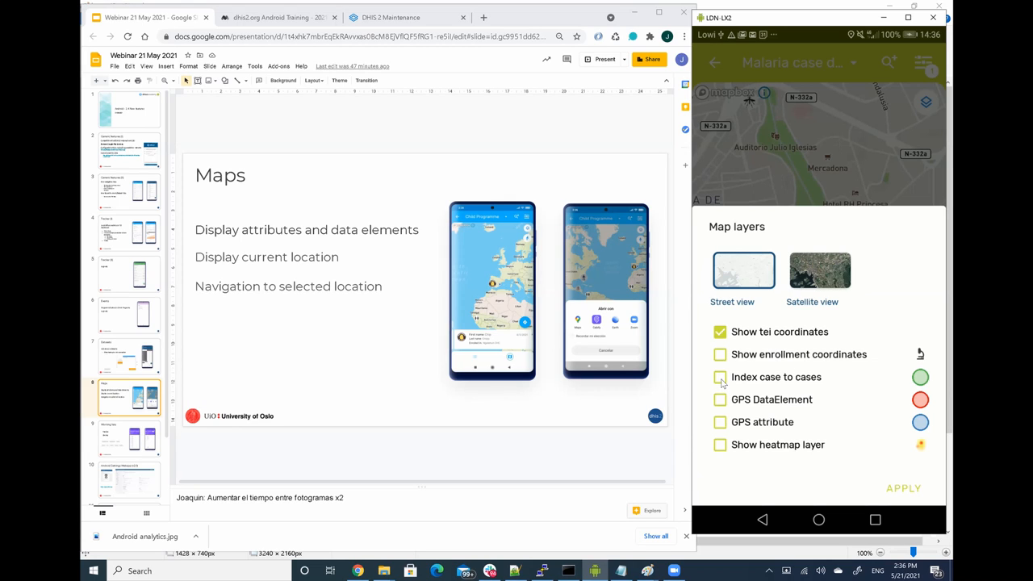
Apply the 'Index case to cases' layer and reopen the map layer options.
left_click(720, 378)
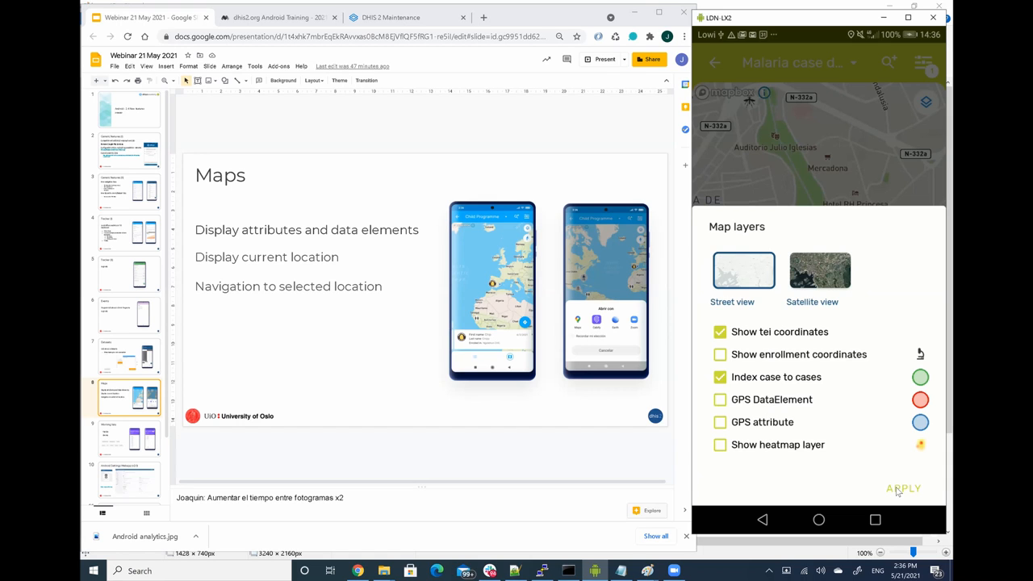
left_click(904, 488)
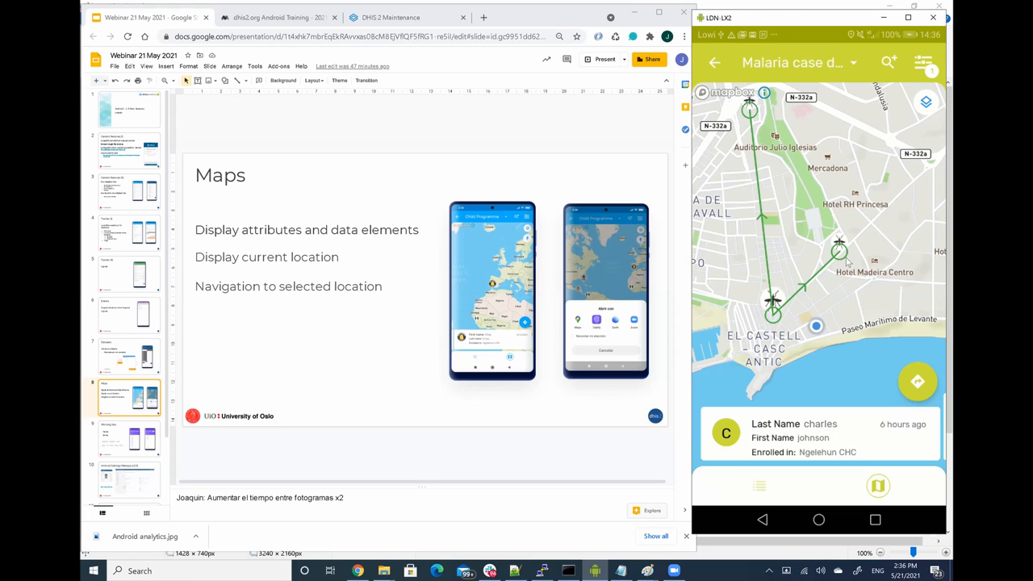
mouse_move(868, 226)
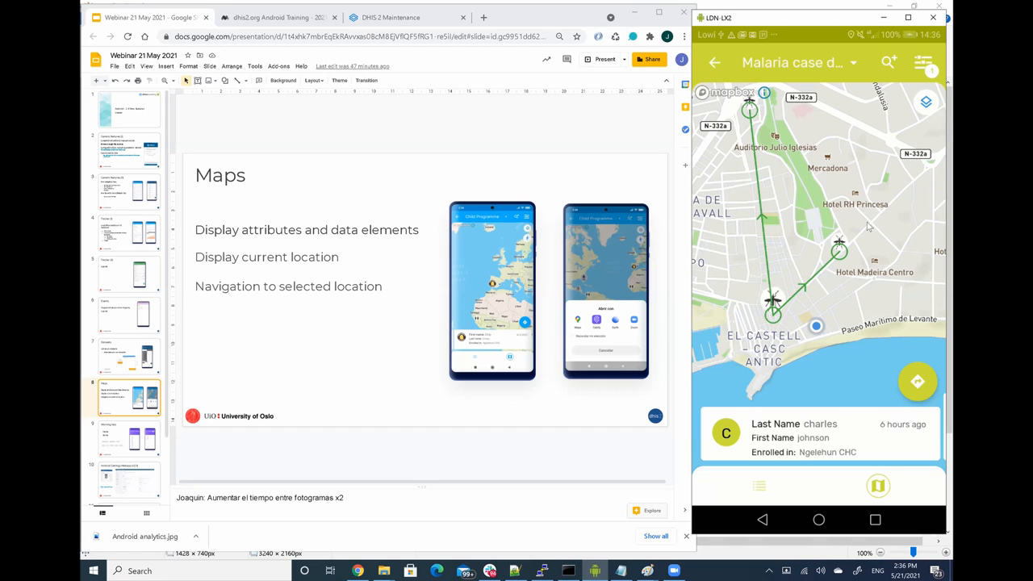
mouse_move(923, 42)
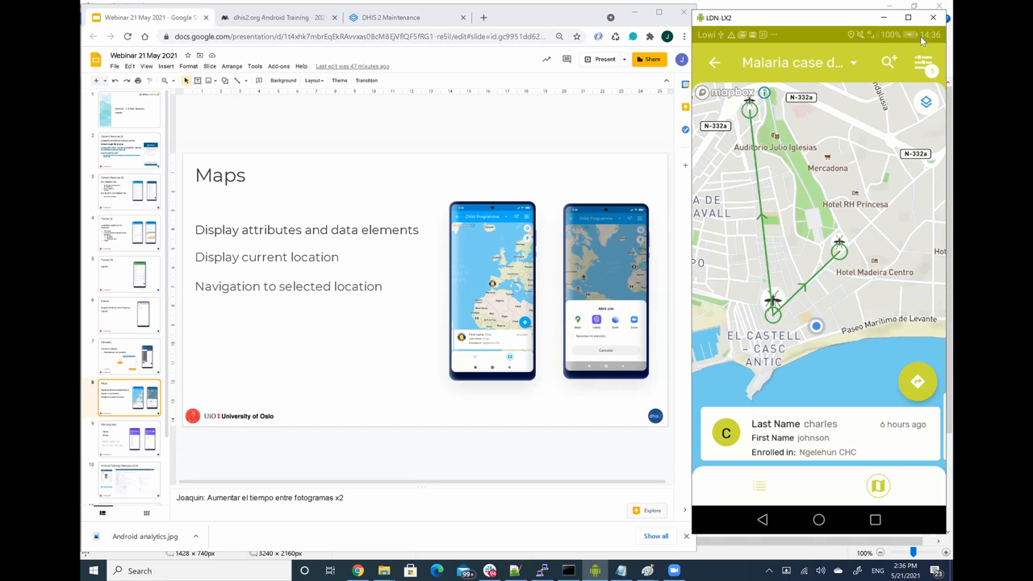
left_click(924, 61)
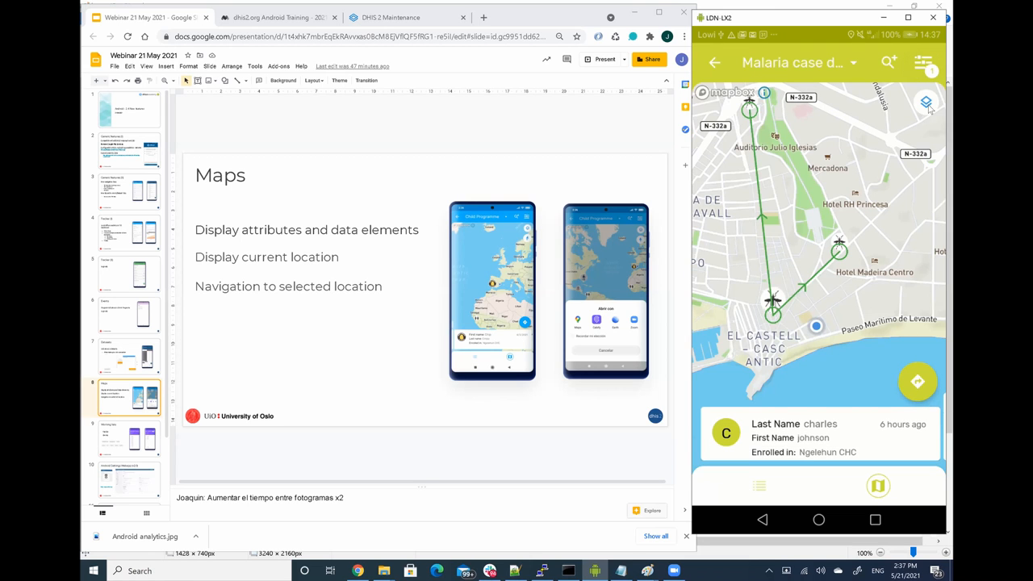
left_click(926, 101)
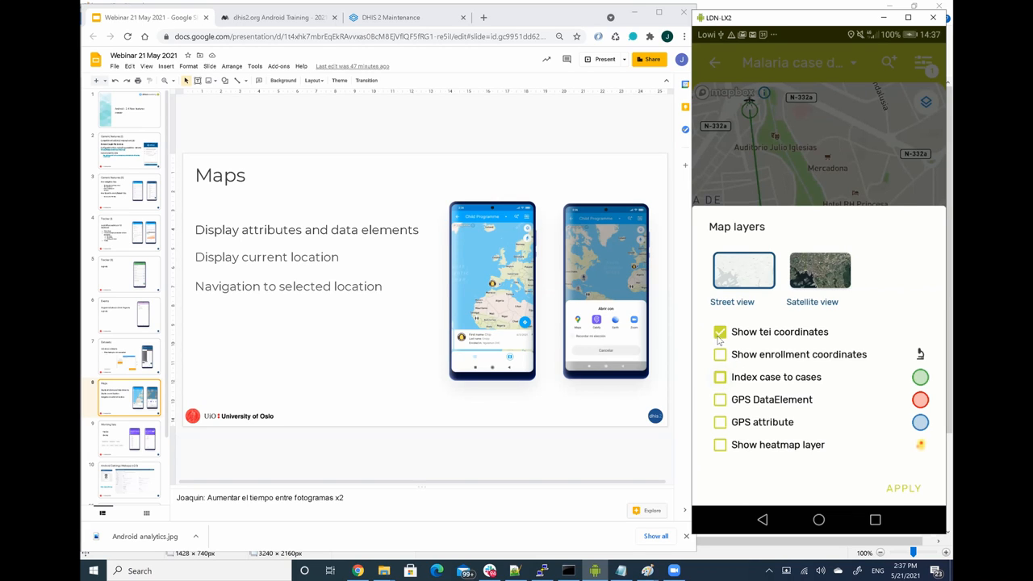
Uncheck 'Show tei coordinates' and check 'GPS attribute' in Map layers.
left_click(720, 332)
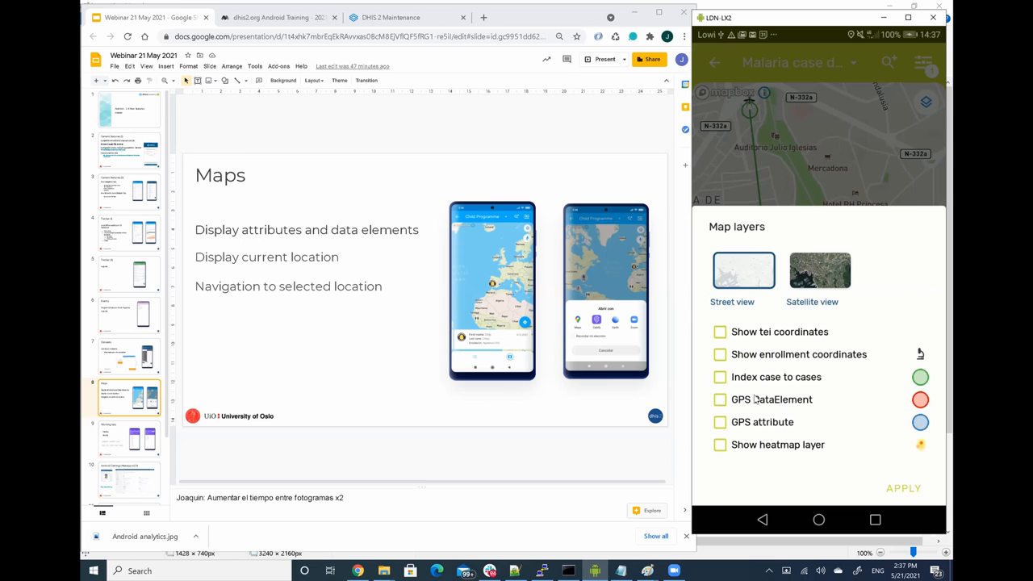
mouse_move(765, 423)
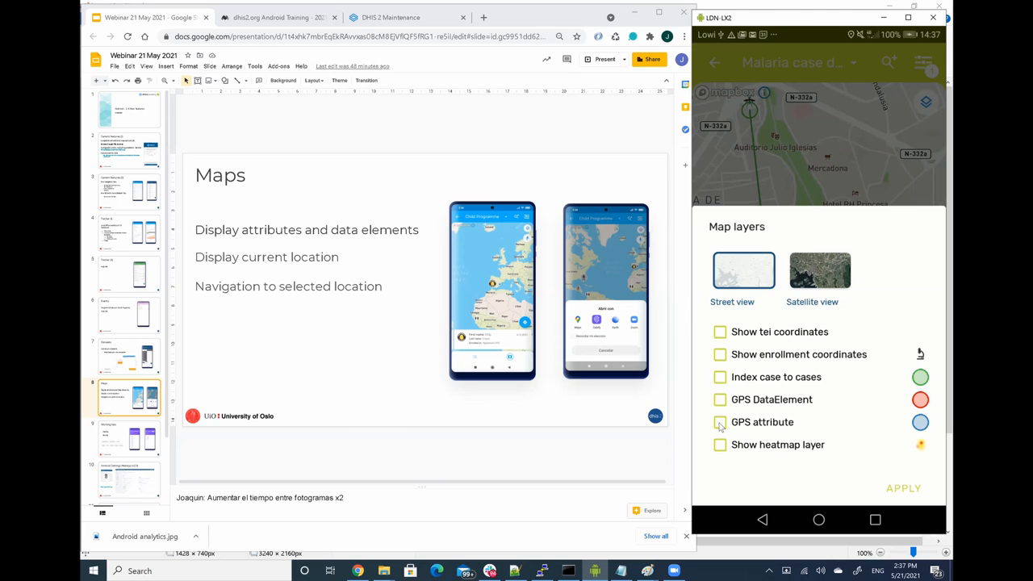
left_click(720, 423)
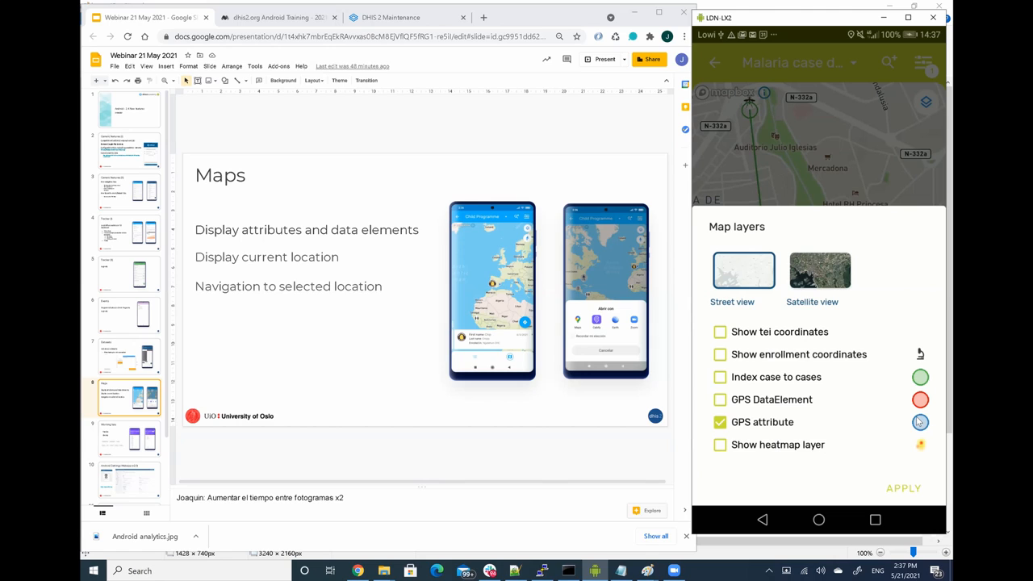
mouse_move(907, 426)
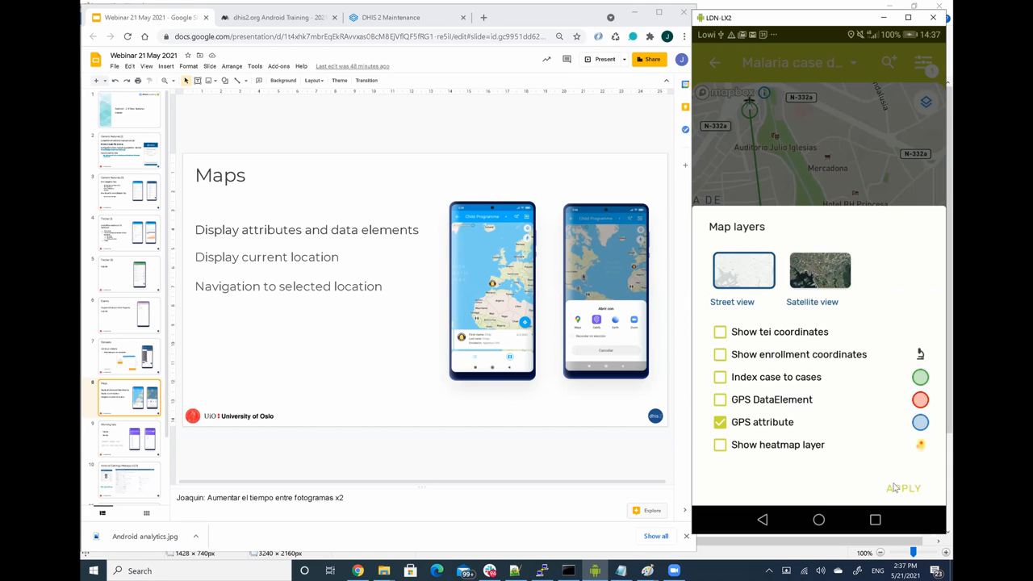
Apply the GPS attribute layer so its markers show on the map.
left_click(904, 488)
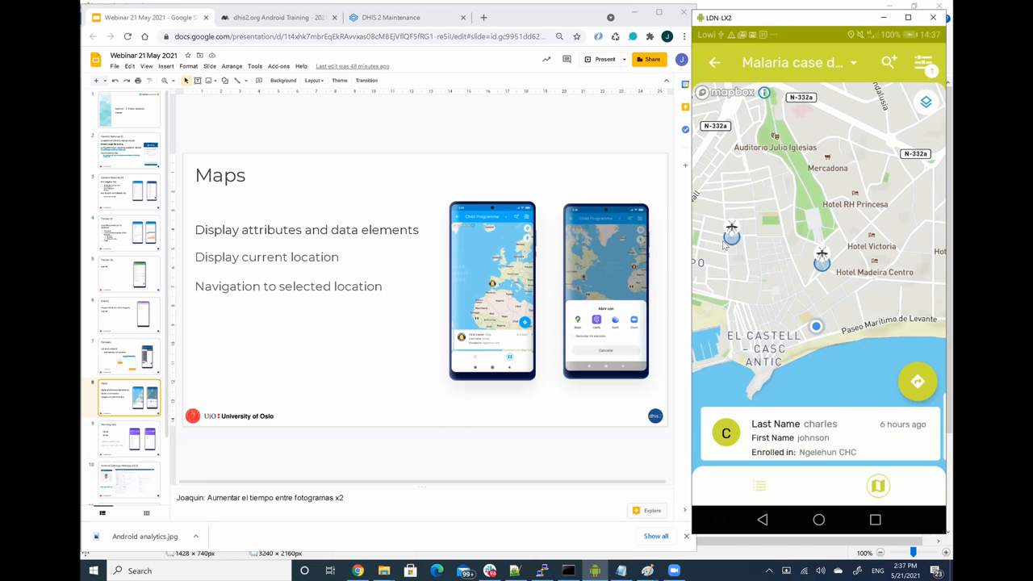
mouse_move(739, 246)
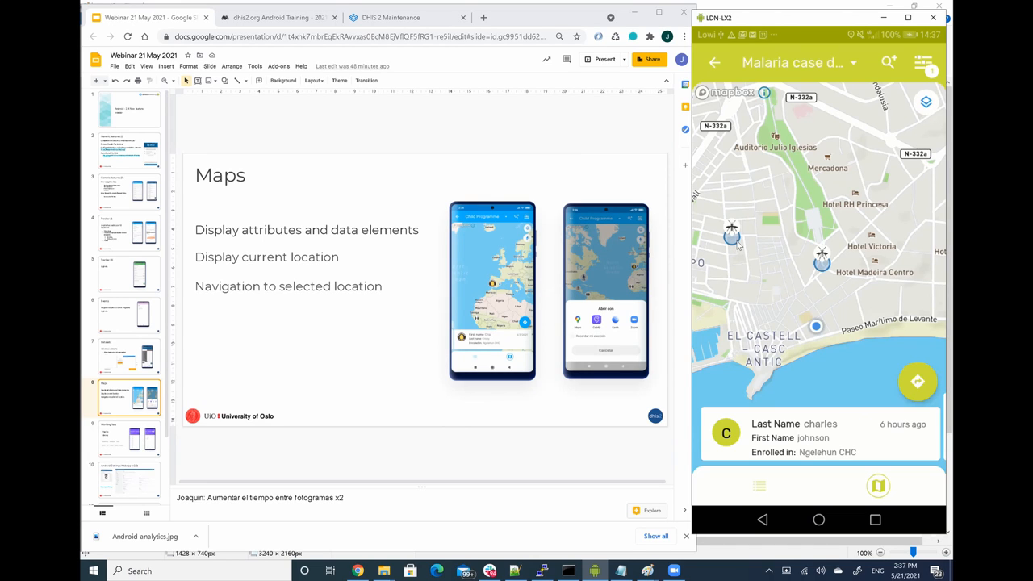
mouse_move(778, 260)
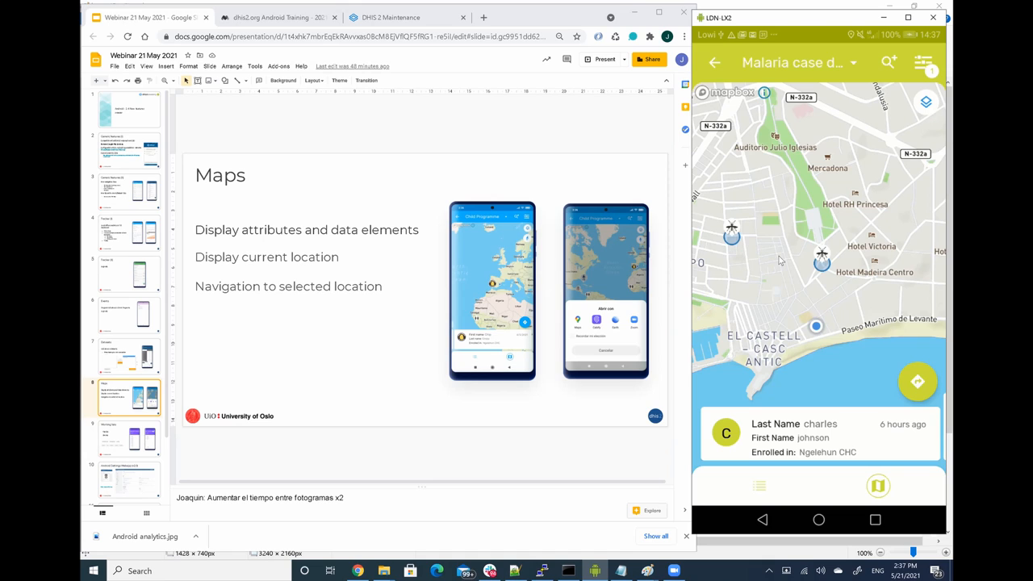